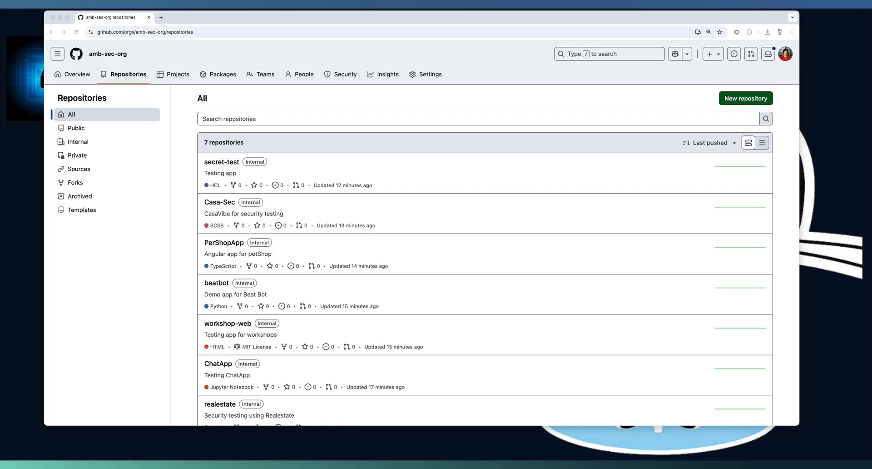
{"action": "mouse_move", "coordinate": [411, 73]}
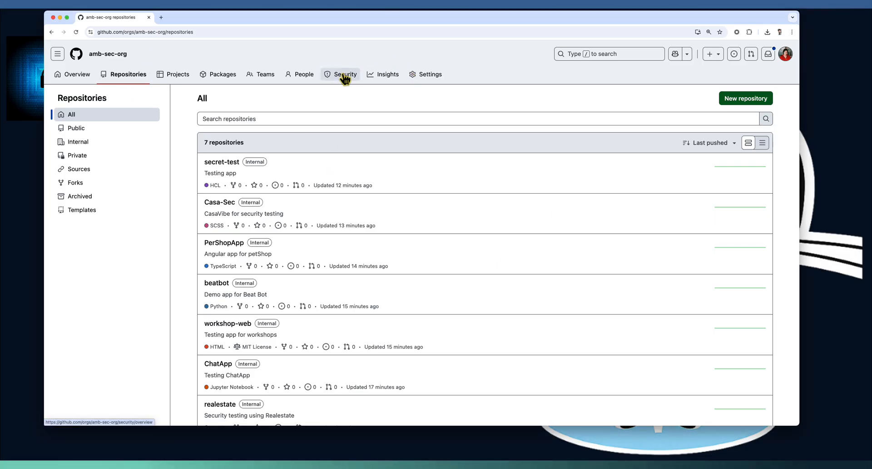
Go to the amb-sec-org Security overview and its secret-exposure Assessments page.
{"action": "left_click", "coordinate": [344, 74]}
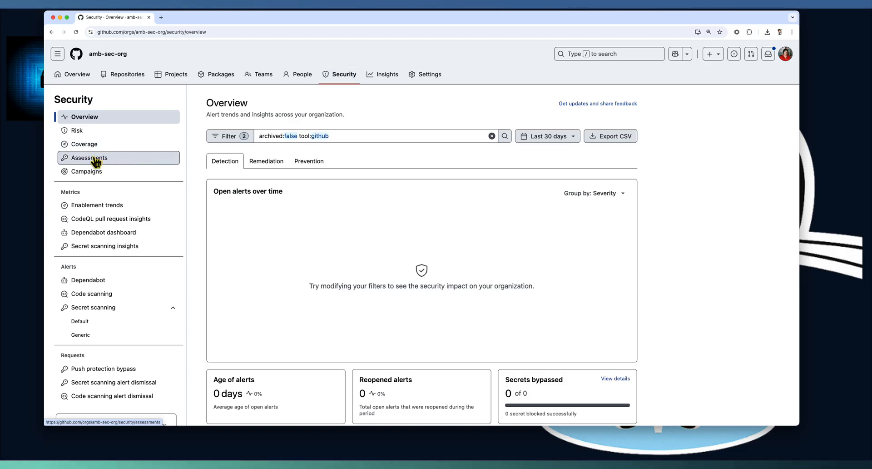
{"action": "left_click", "coordinate": [90, 158]}
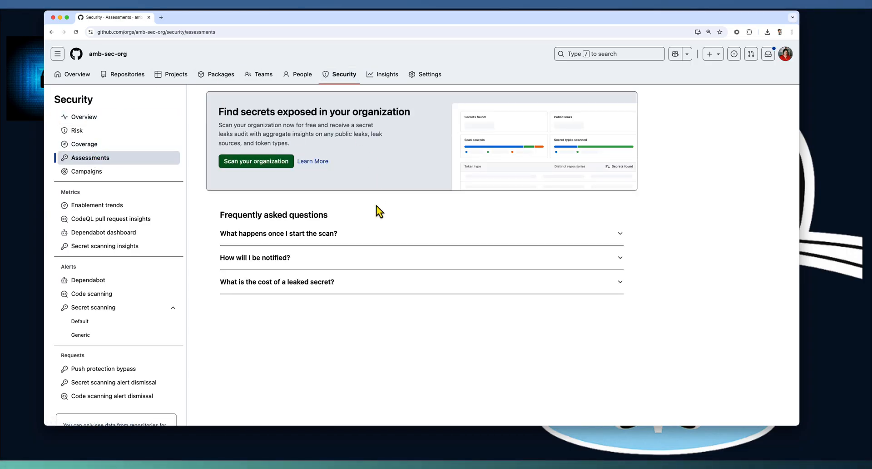
{"action": "mouse_move", "coordinate": [272, 195]}
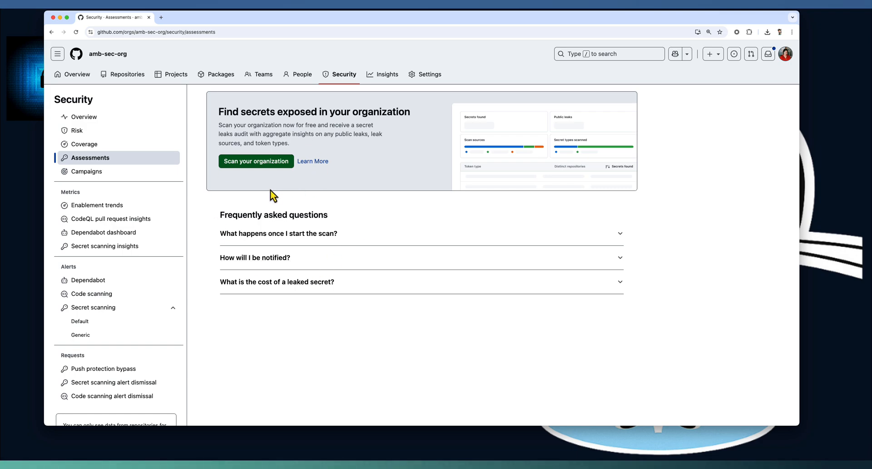
{"action": "mouse_move", "coordinate": [353, 180]}
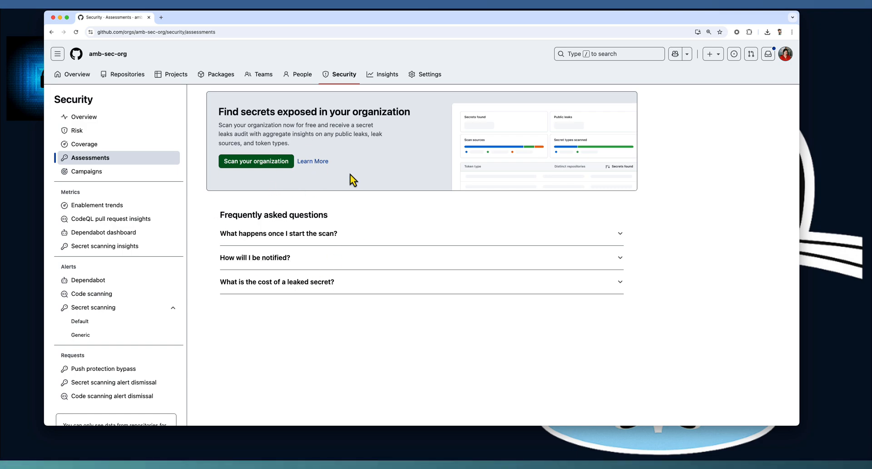
{"action": "mouse_move", "coordinate": [248, 165]}
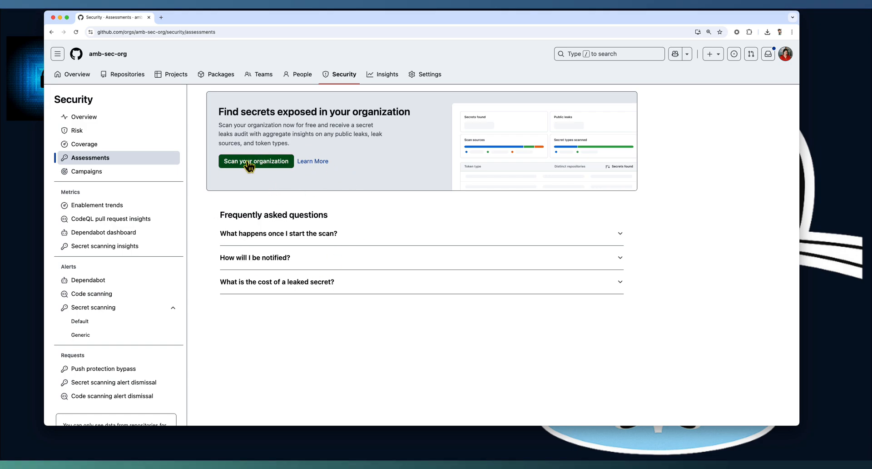
Run 'Scan your organization' and let the organization-wide secret scan complete.
{"action": "left_click", "coordinate": [256, 161]}
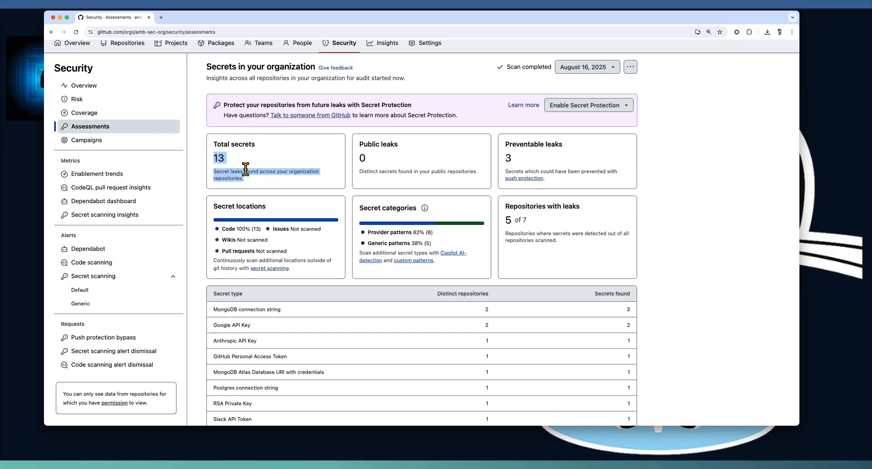
{"action": "mouse_move", "coordinate": [521, 221]}
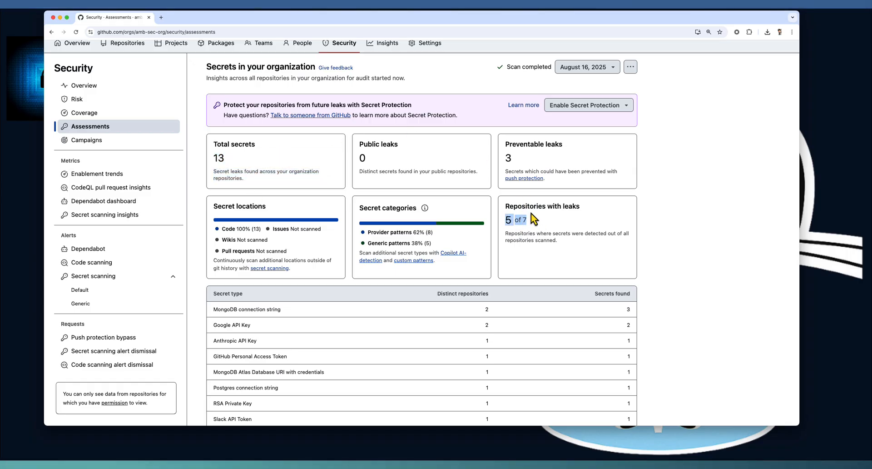
{"action": "mouse_move", "coordinate": [537, 239]}
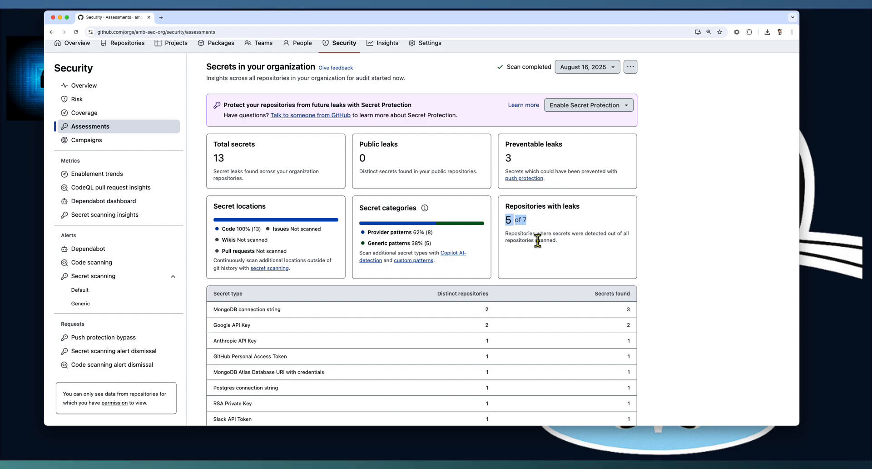
{"action": "mouse_move", "coordinate": [298, 210]}
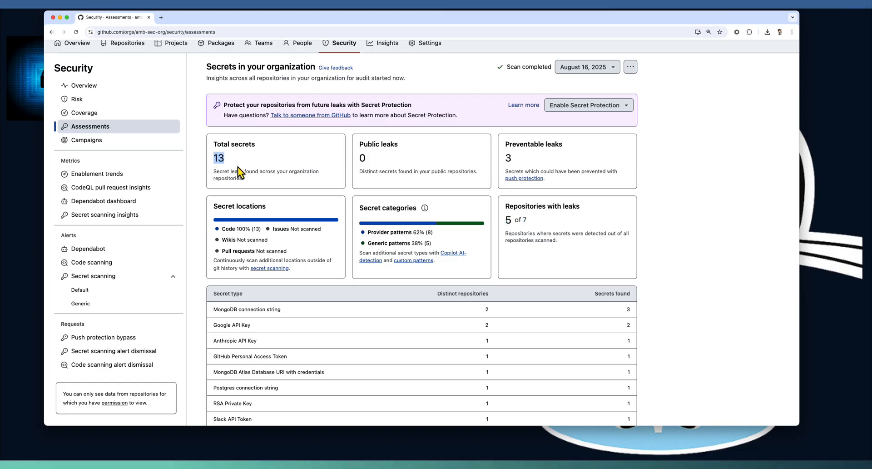
{"action": "mouse_move", "coordinate": [506, 146]}
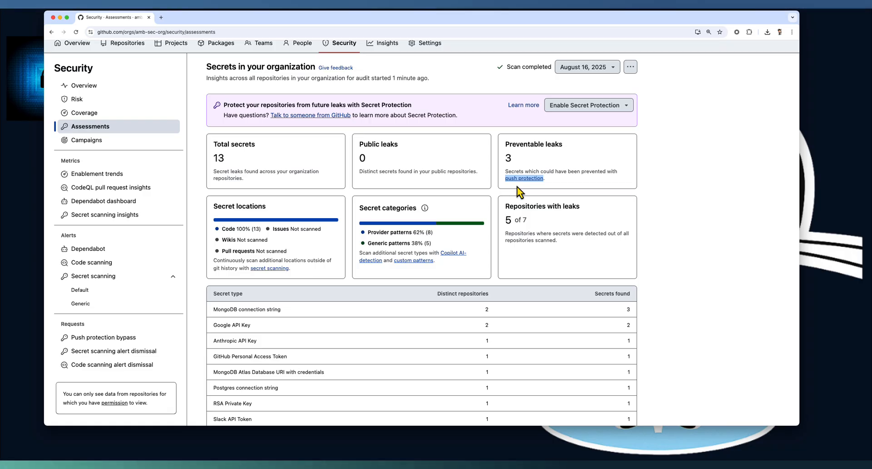
{"action": "mouse_move", "coordinate": [356, 372]}
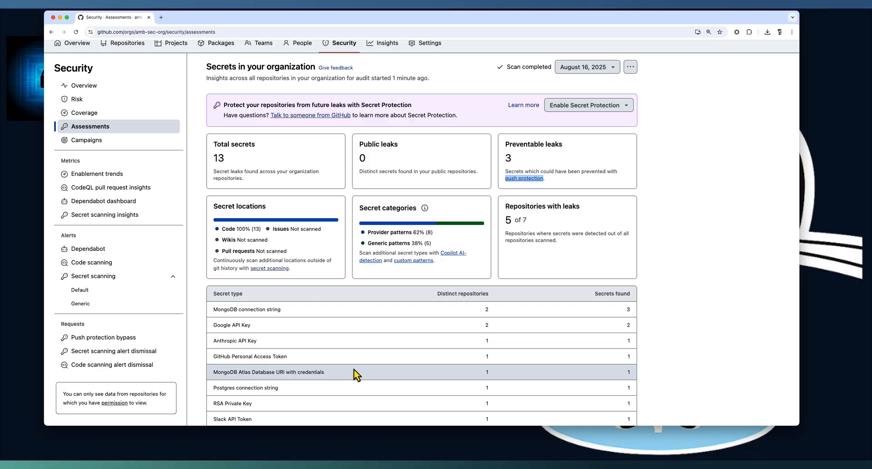
Review secret locations and categories, then bring up the secret scanning docs in a new tab.
{"action": "scroll", "scroll_direction": "down", "scroll_amount": 3}
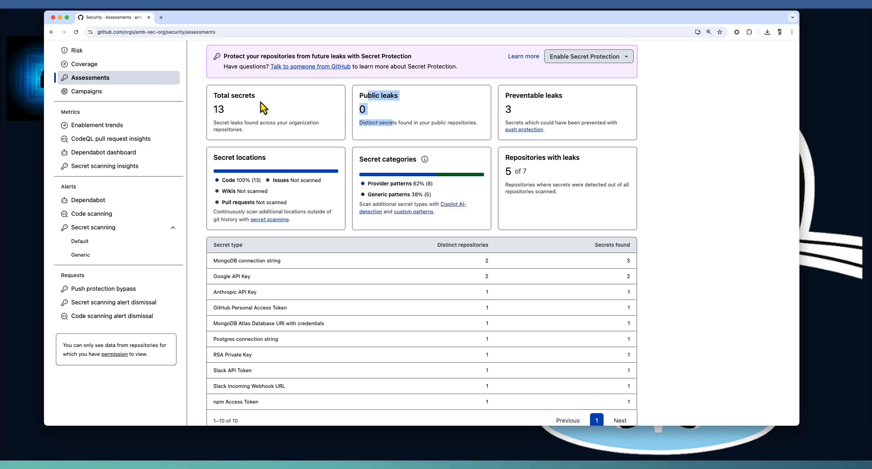
{"action": "mouse_move", "coordinate": [427, 124]}
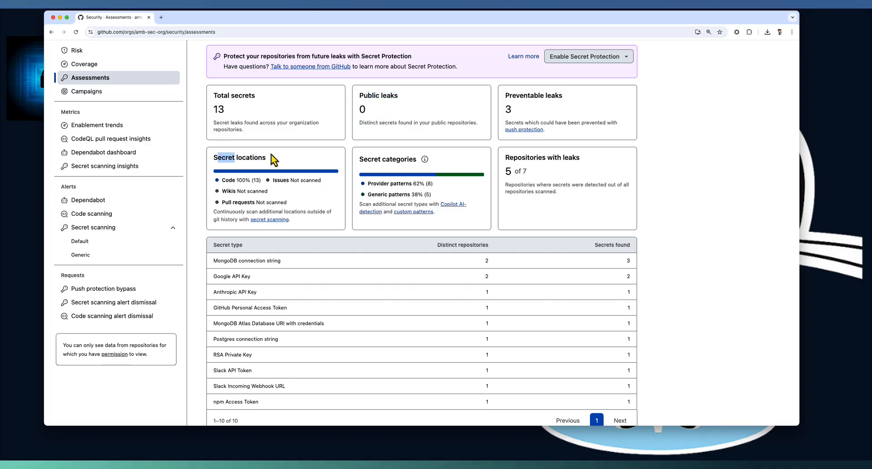
{"action": "mouse_move", "coordinate": [238, 169]}
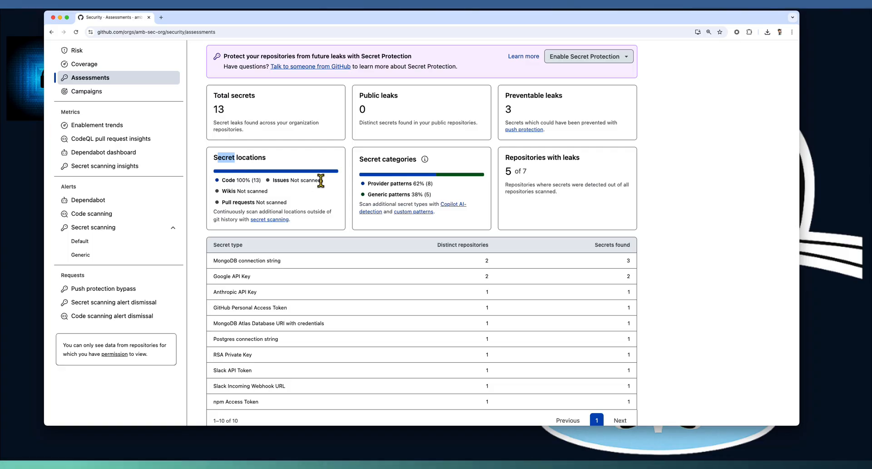
{"action": "mouse_move", "coordinate": [240, 214]}
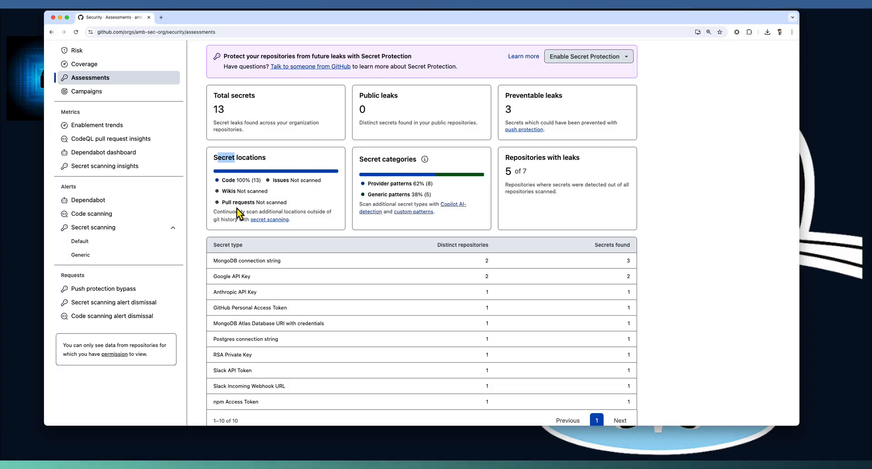
{"action": "mouse_move", "coordinate": [240, 169]}
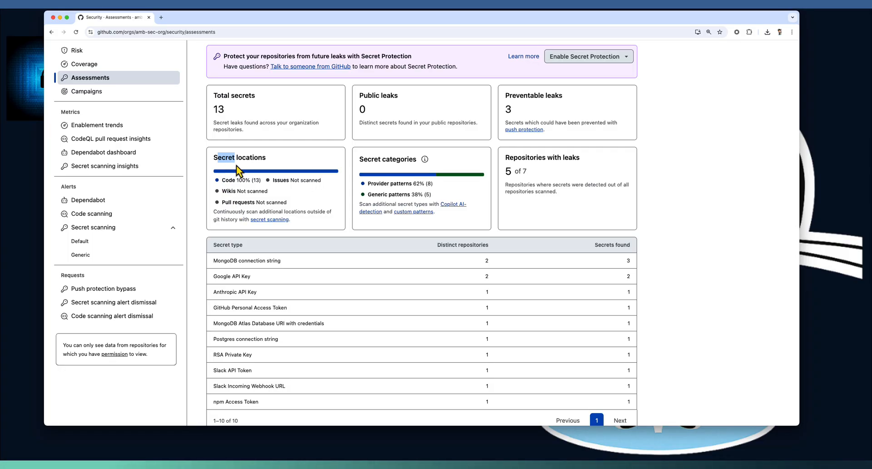
{"action": "mouse_move", "coordinate": [271, 196]}
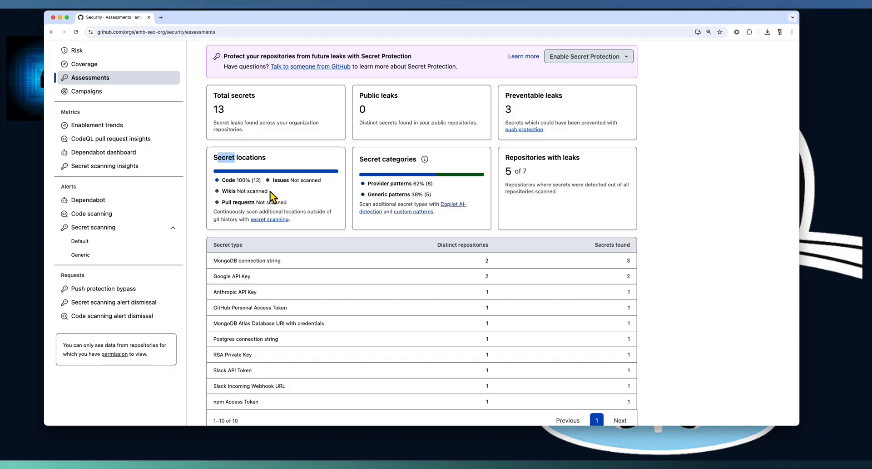
{"action": "mouse_move", "coordinate": [272, 191]}
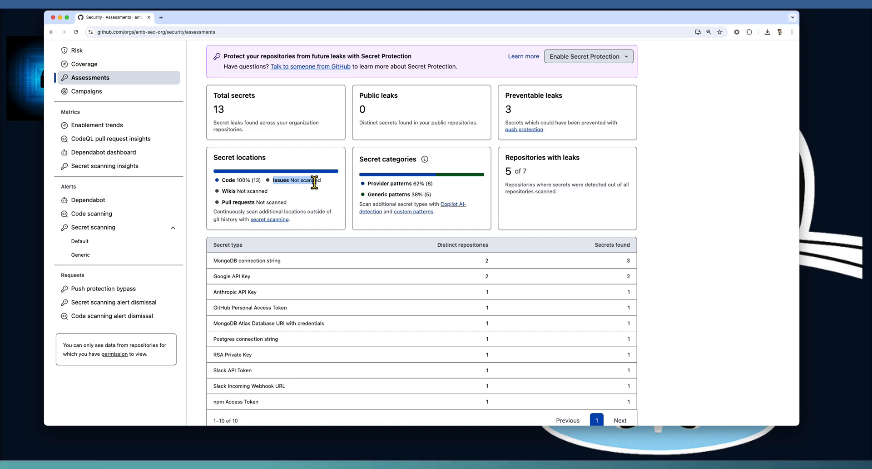
{"action": "mouse_move", "coordinate": [281, 193]}
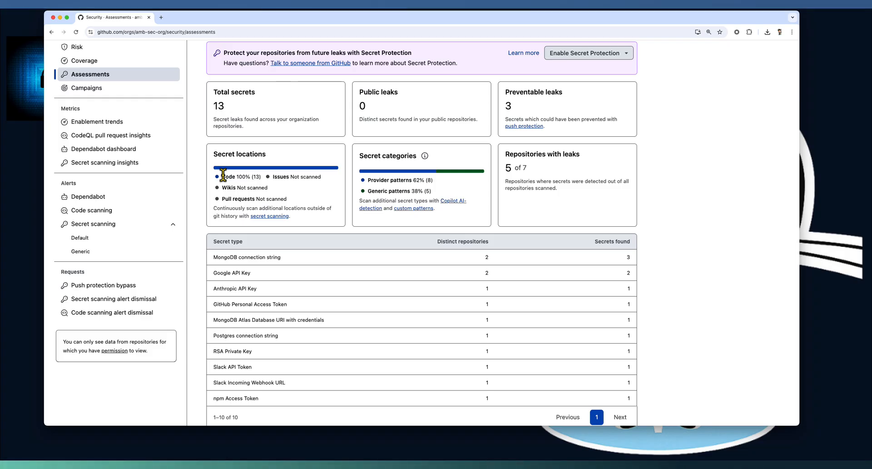
{"action": "mouse_move", "coordinate": [398, 174]}
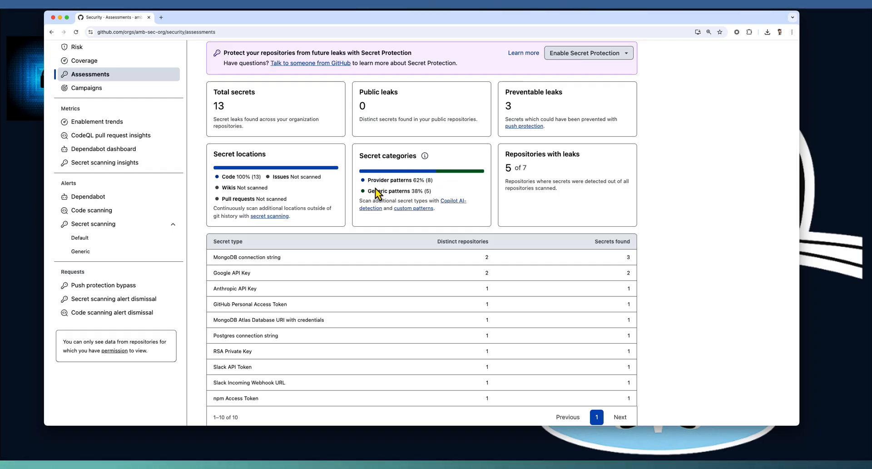
{"action": "left_click", "coordinate": [270, 215]}
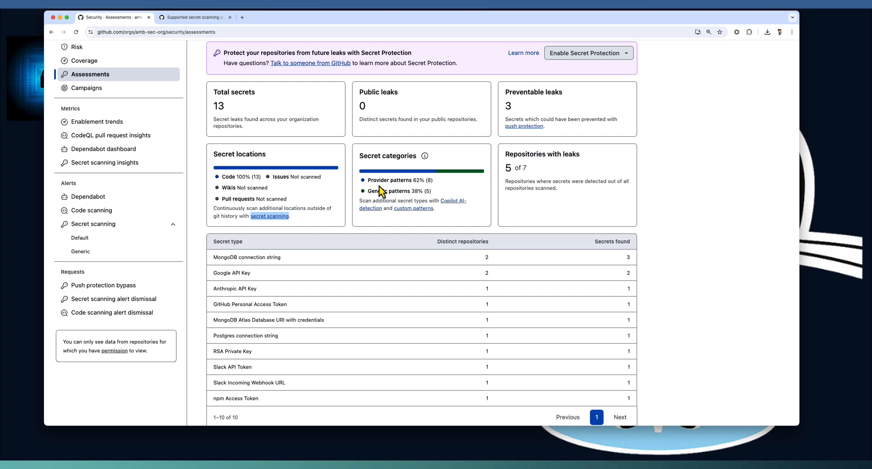
{"action": "left_click", "coordinate": [192, 17]}
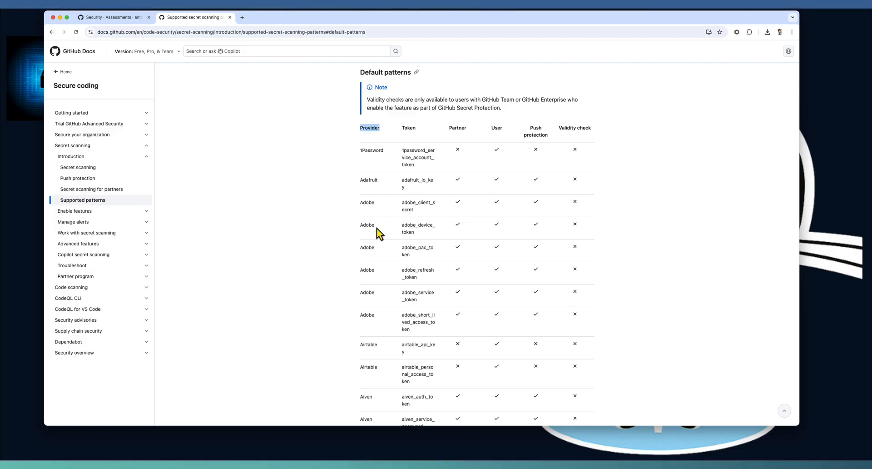
{"action": "double_click", "coordinate": [367, 202]}
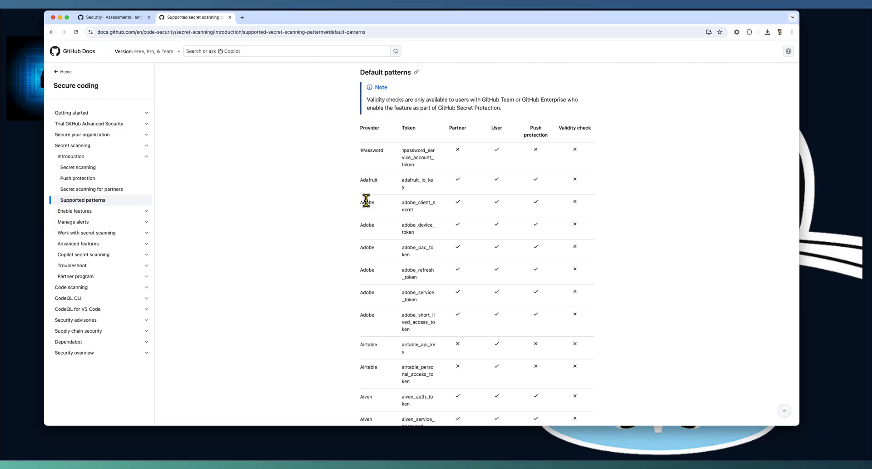
{"action": "mouse_move", "coordinate": [413, 298]}
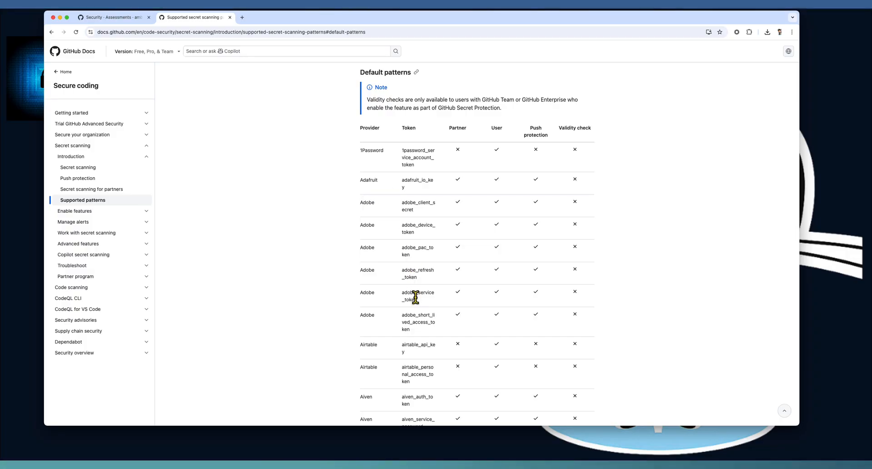
{"action": "mouse_move", "coordinate": [421, 181]}
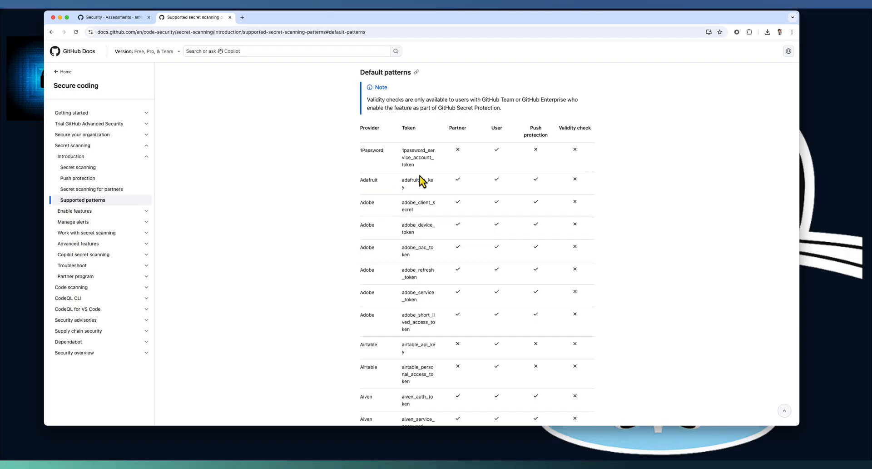
{"action": "mouse_move", "coordinate": [462, 138]}
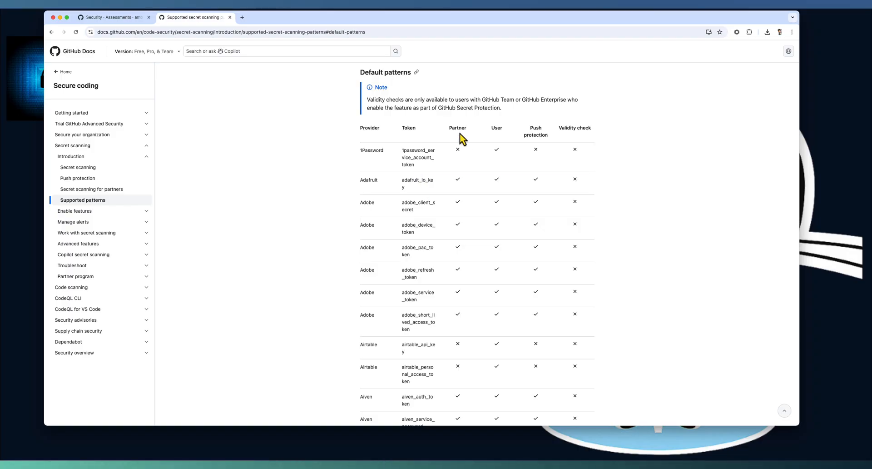
{"action": "mouse_move", "coordinate": [494, 150]}
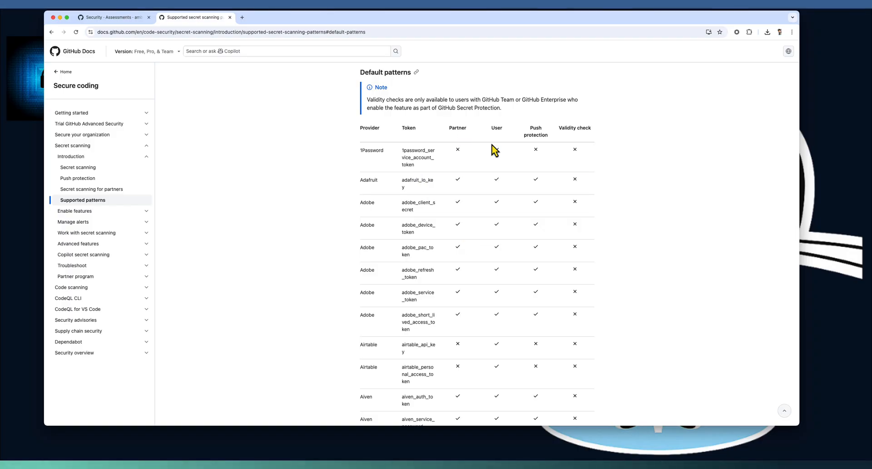
{"action": "mouse_move", "coordinate": [543, 300]}
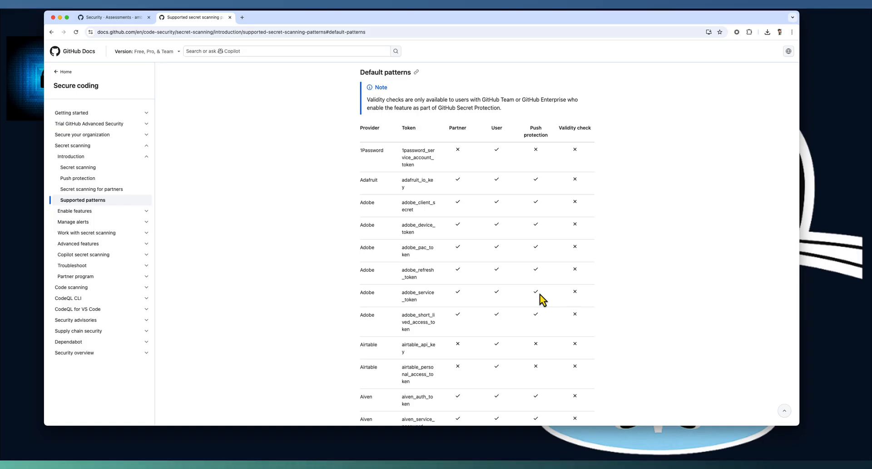
{"action": "mouse_move", "coordinate": [593, 334]}
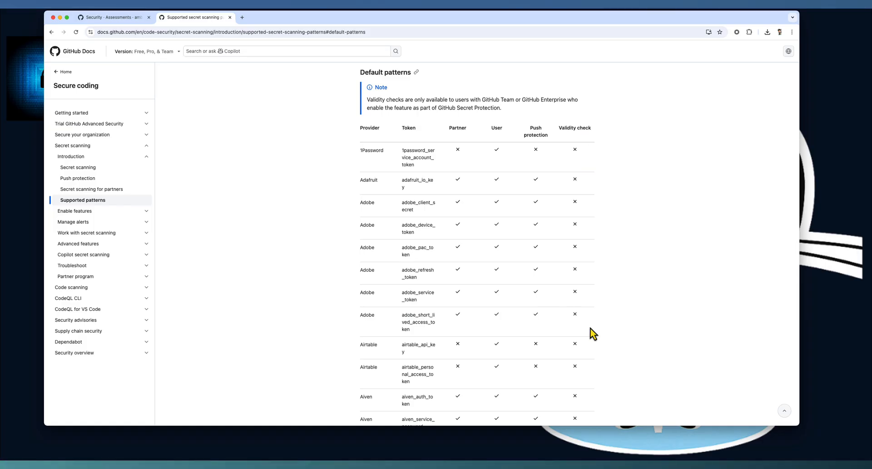
{"action": "mouse_move", "coordinate": [336, 318]}
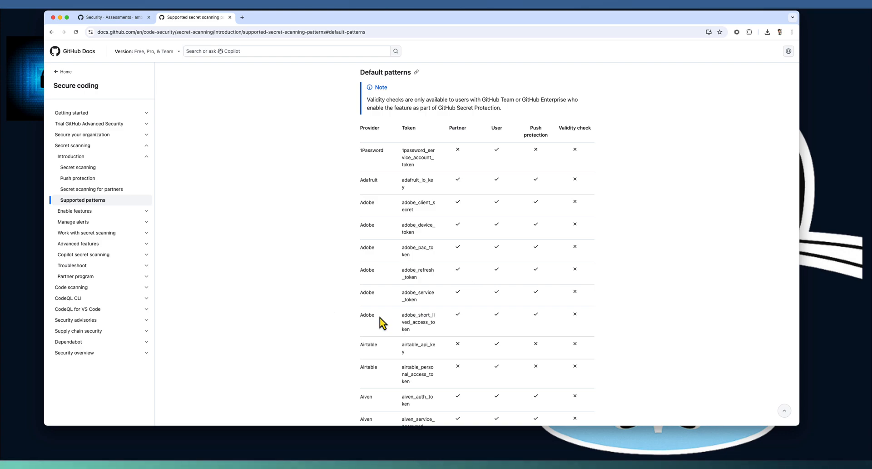
{"action": "mouse_move", "coordinate": [473, 206]}
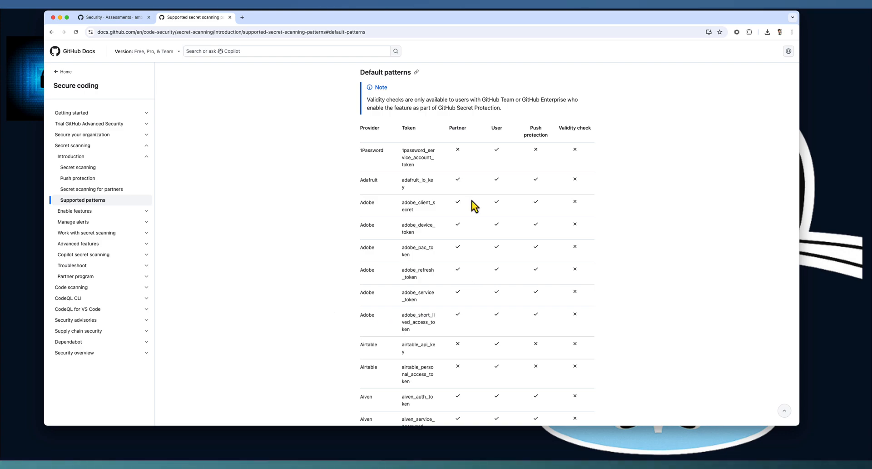
{"action": "mouse_move", "coordinate": [575, 128]}
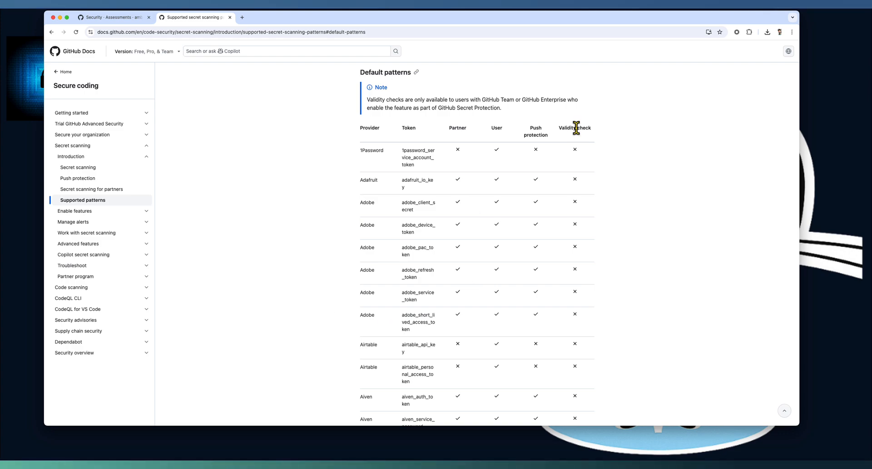
{"action": "mouse_move", "coordinate": [396, 326]}
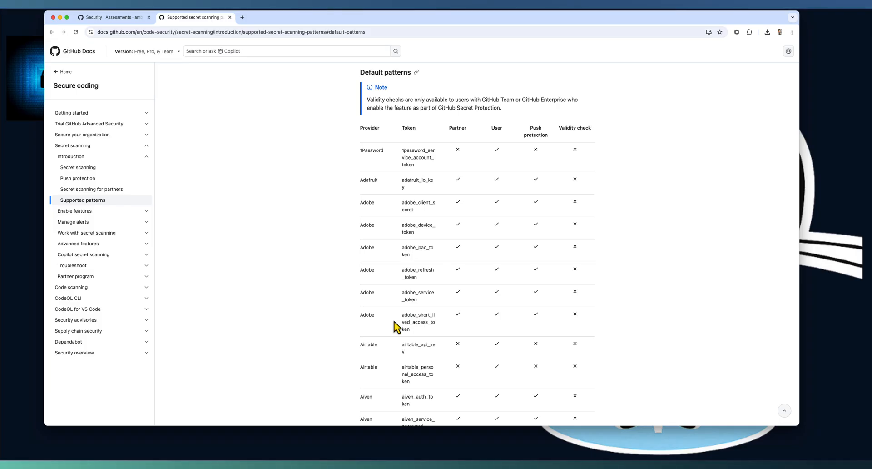
Scroll the Default patterns table past AWS and Anthropic to the Azure rows, then return to the assessment tab.
{"action": "scroll", "scroll_direction": "down", "scroll_amount": 3}
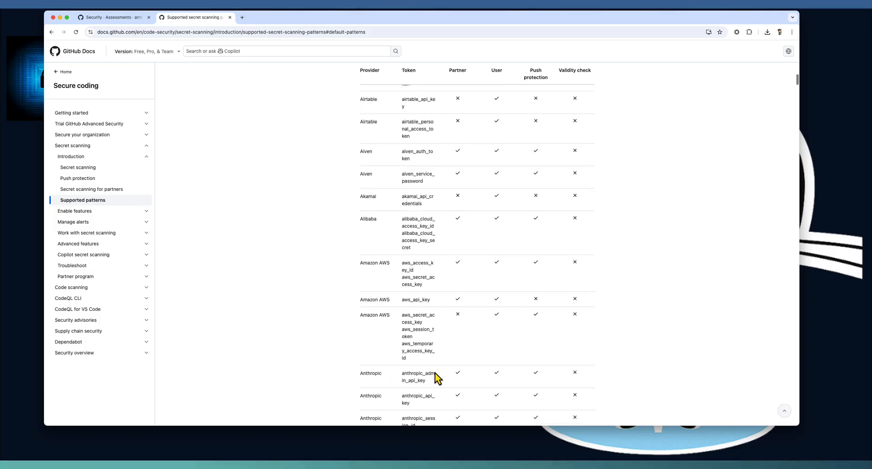
{"action": "scroll", "scroll_direction": "down", "scroll_amount": 3}
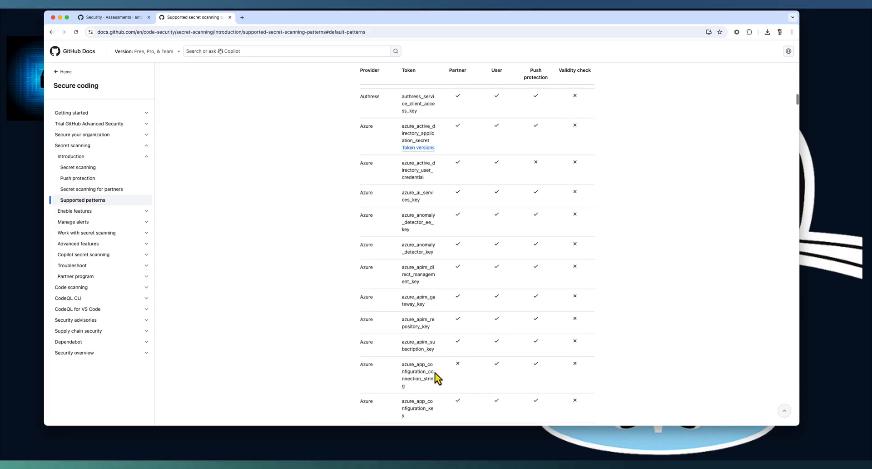
{"action": "scroll", "scroll_direction": "down", "scroll_amount": 3}
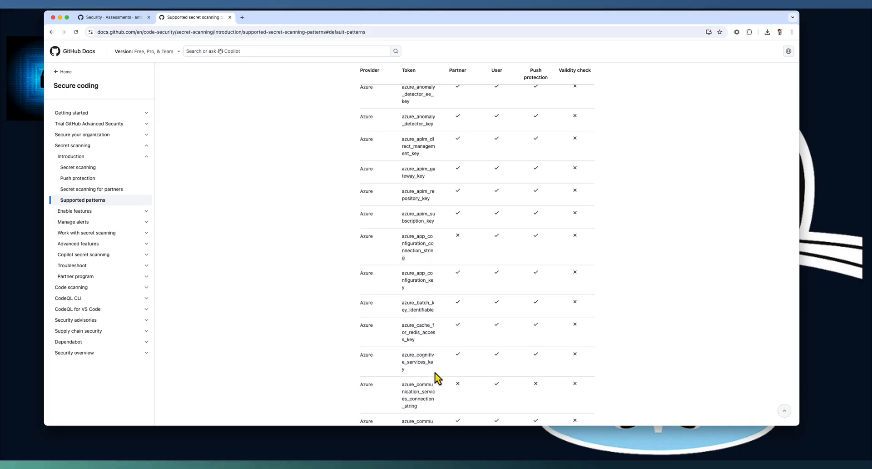
{"action": "scroll", "scroll_direction": "down", "scroll_amount": 3}
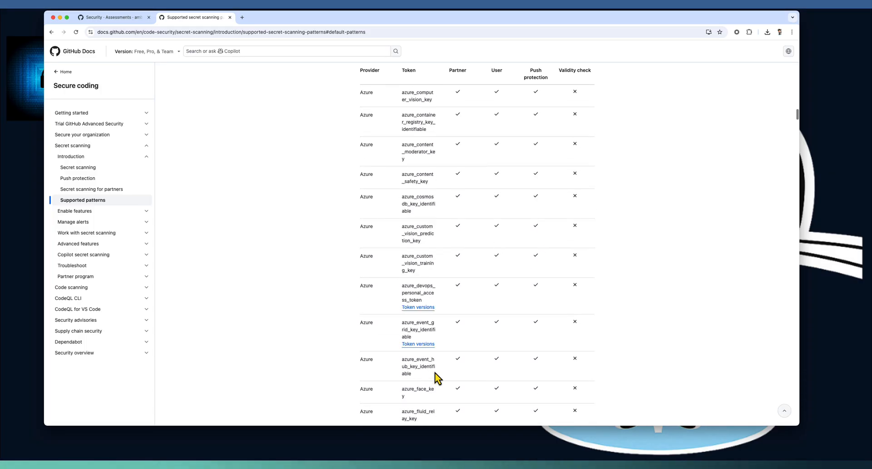
{"action": "left_click", "coordinate": [112, 18]}
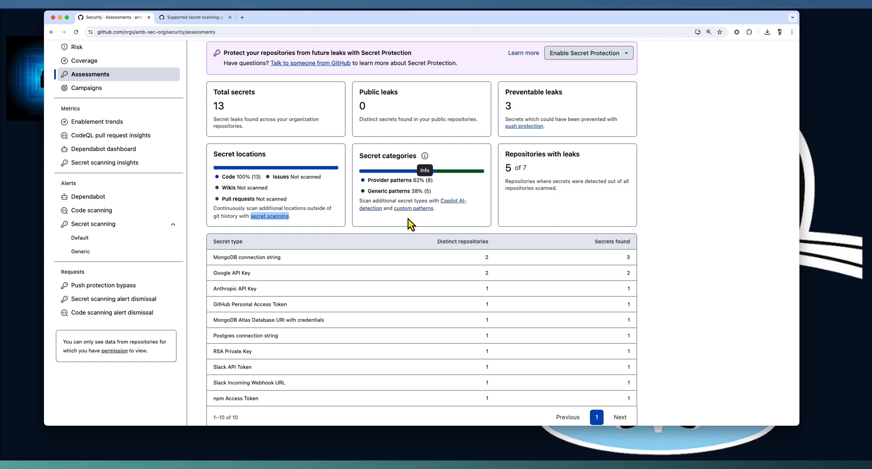
{"action": "mouse_move", "coordinate": [461, 221]}
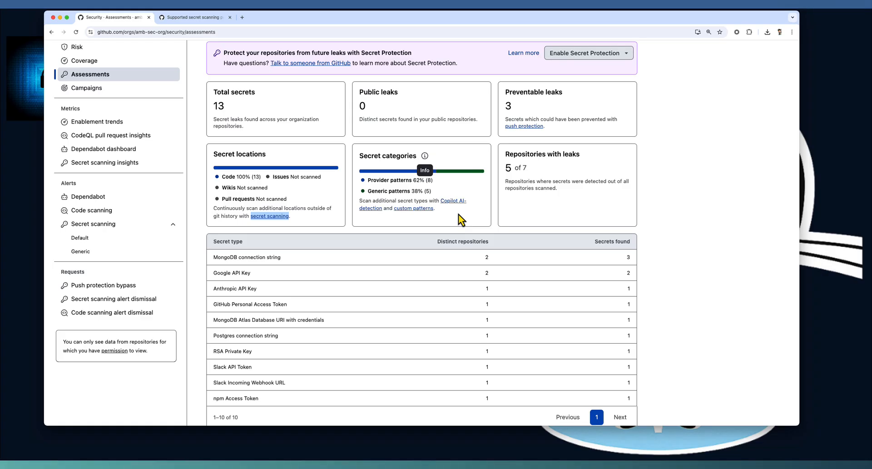
Reveal the secret-type table and highlight the MongoDB connection string entry (3 secrets, 2 repositories).
{"action": "scroll", "scroll_direction": "down", "scroll_amount": 3}
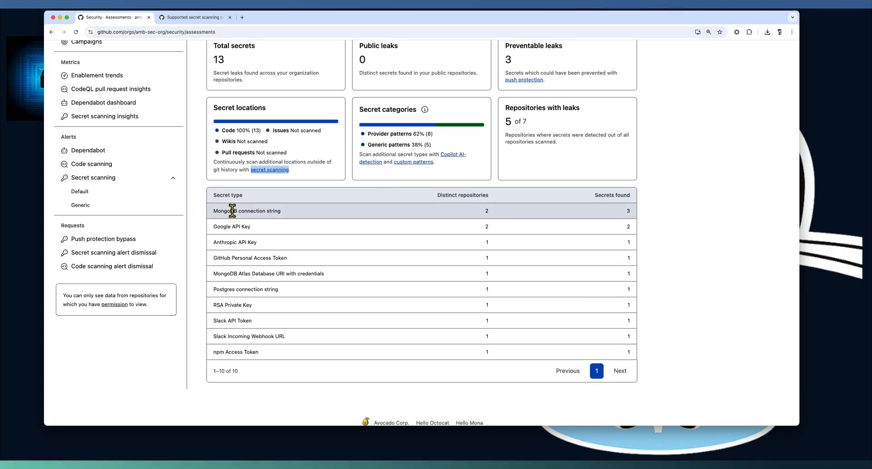
{"action": "double_click", "coordinate": [248, 210]}
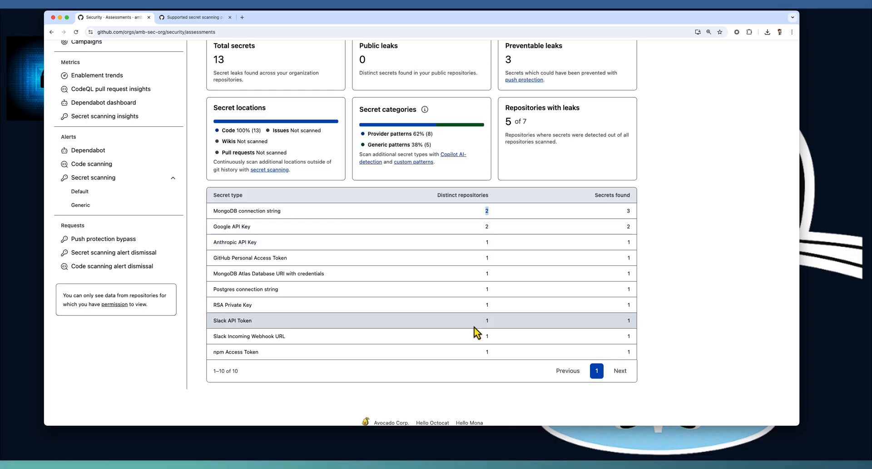
{"action": "mouse_move", "coordinate": [621, 329]}
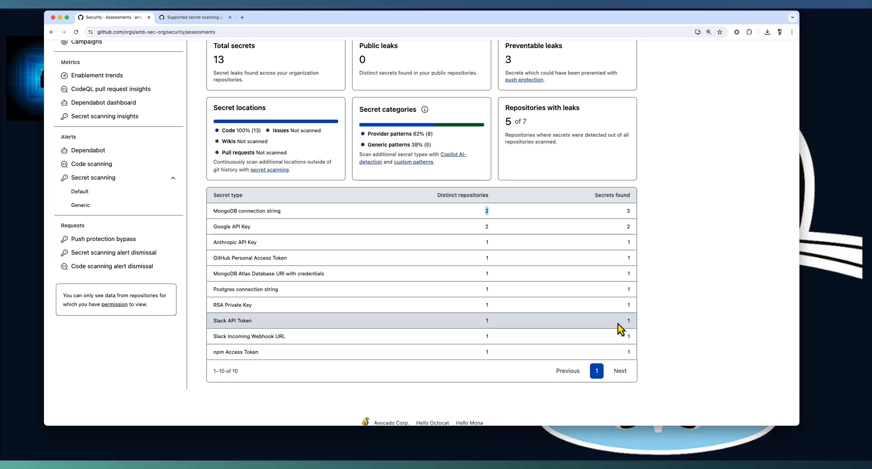
{"action": "mouse_move", "coordinate": [636, 359]}
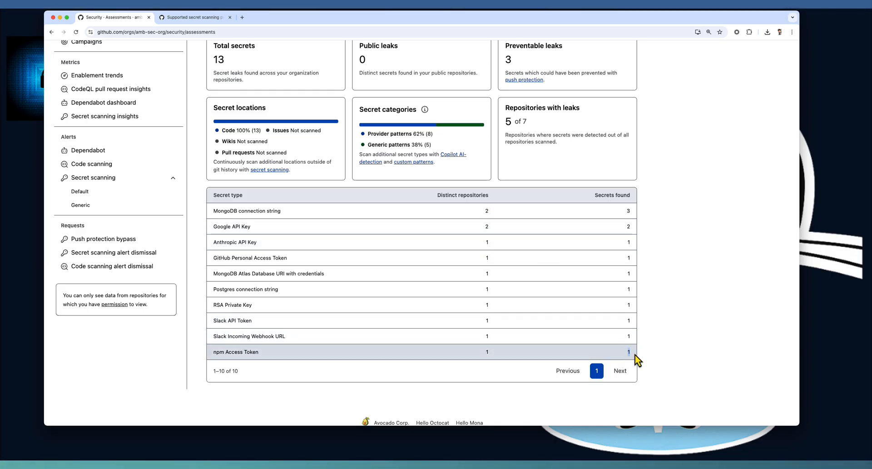